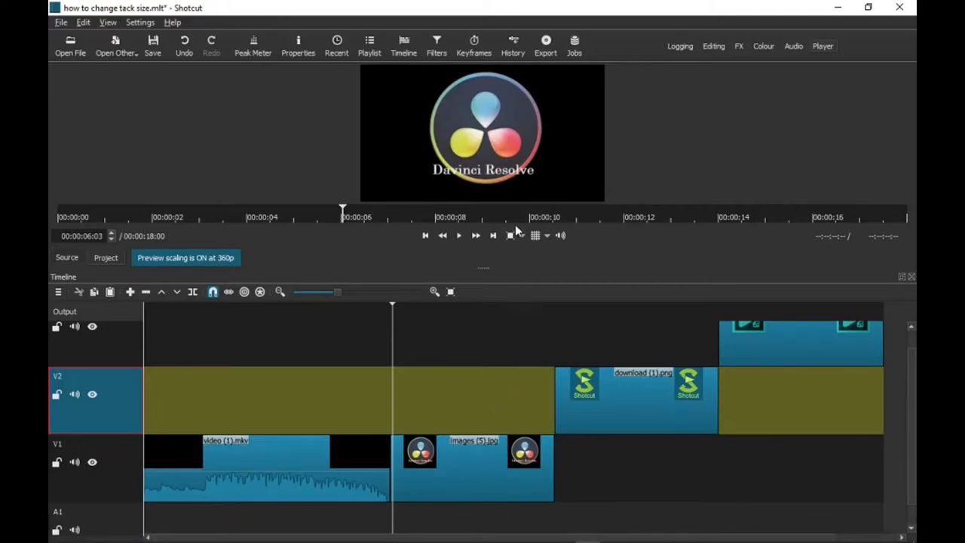
pyautogui.moveTo(564, 204)
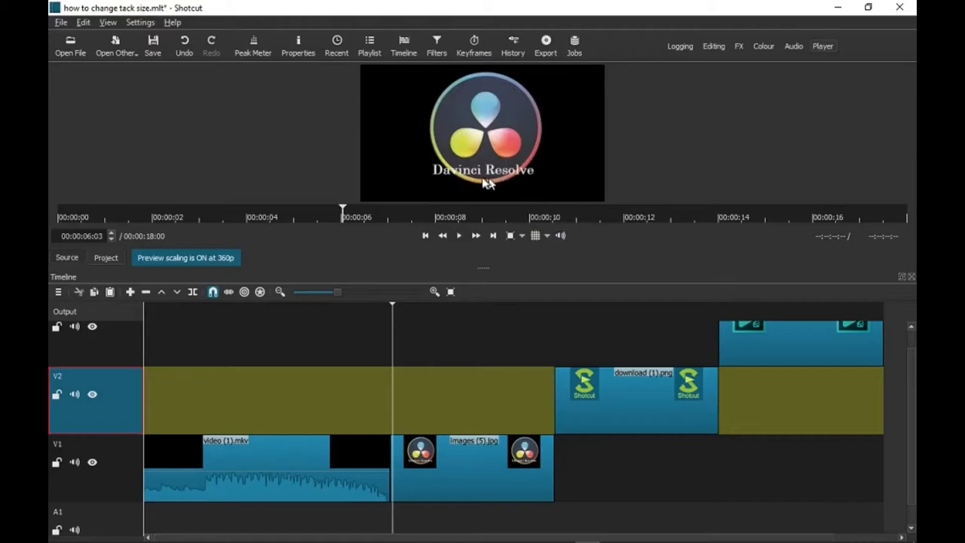
pyautogui.moveTo(564, 214)
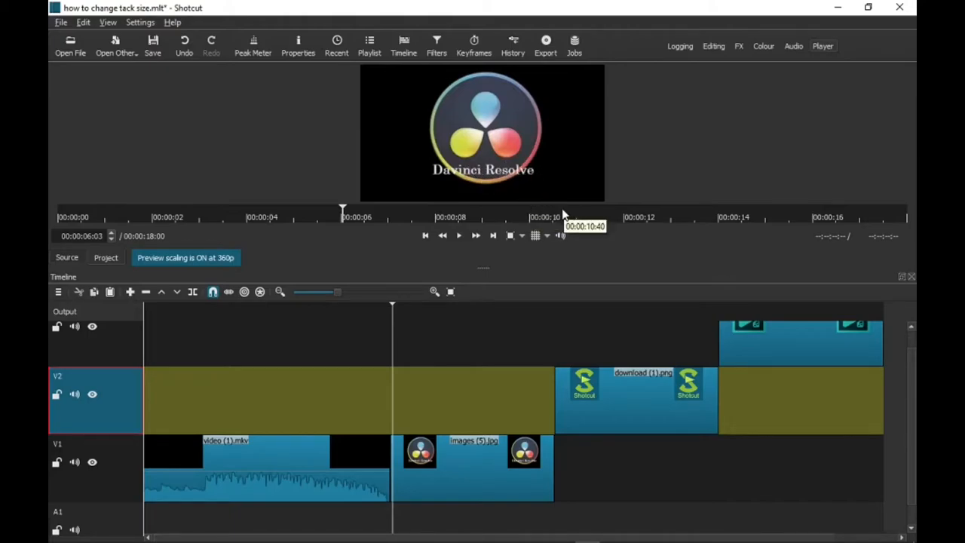
pyautogui.moveTo(500, 389)
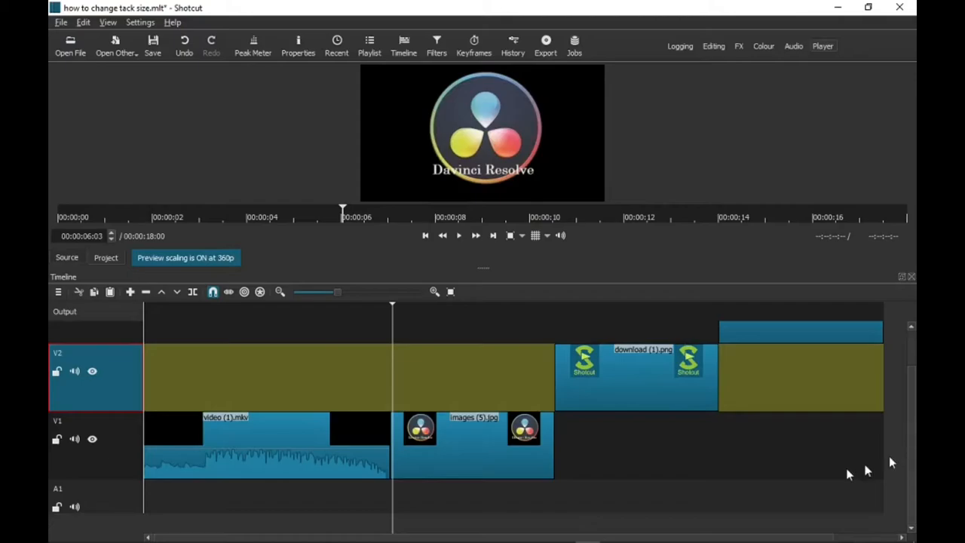
pyautogui.moveTo(720, 466)
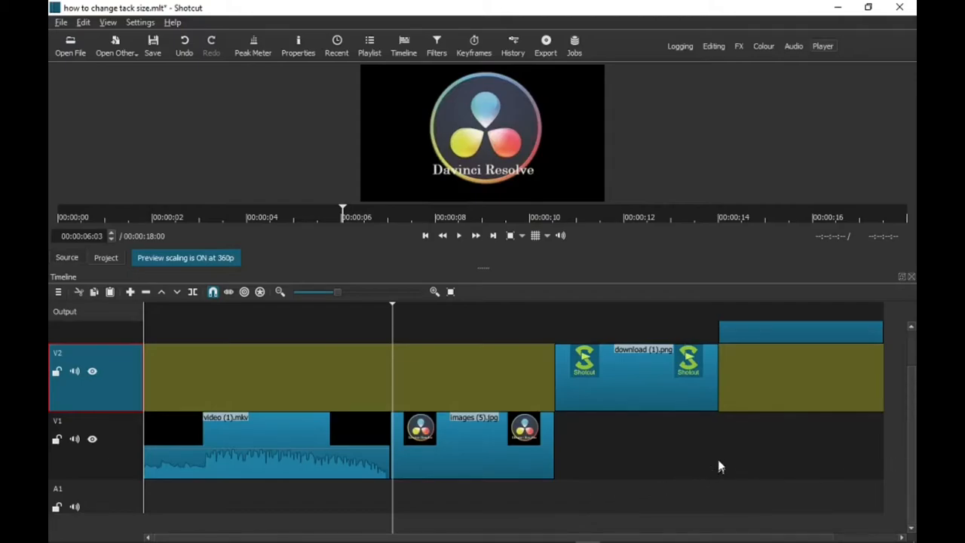
pyautogui.moveTo(871, 407)
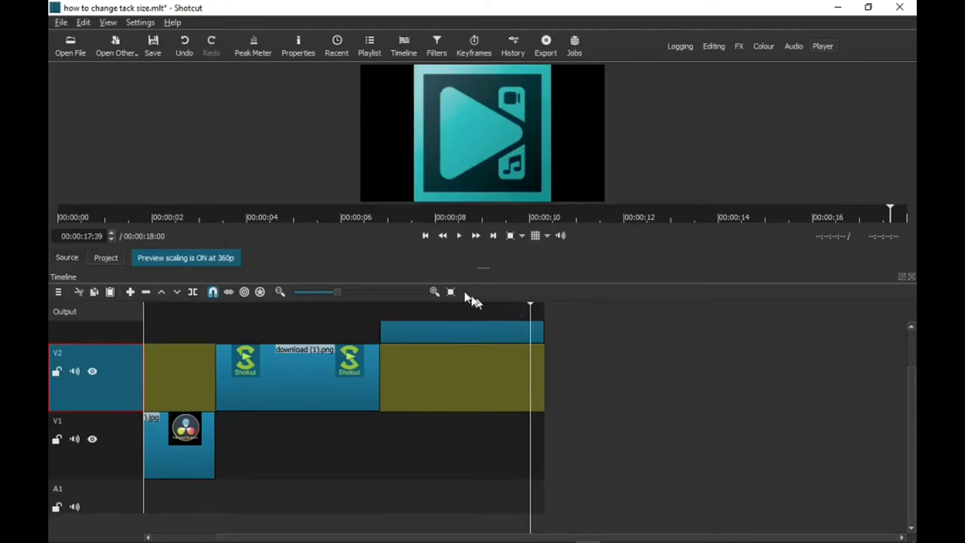
pyautogui.moveTo(455, 309)
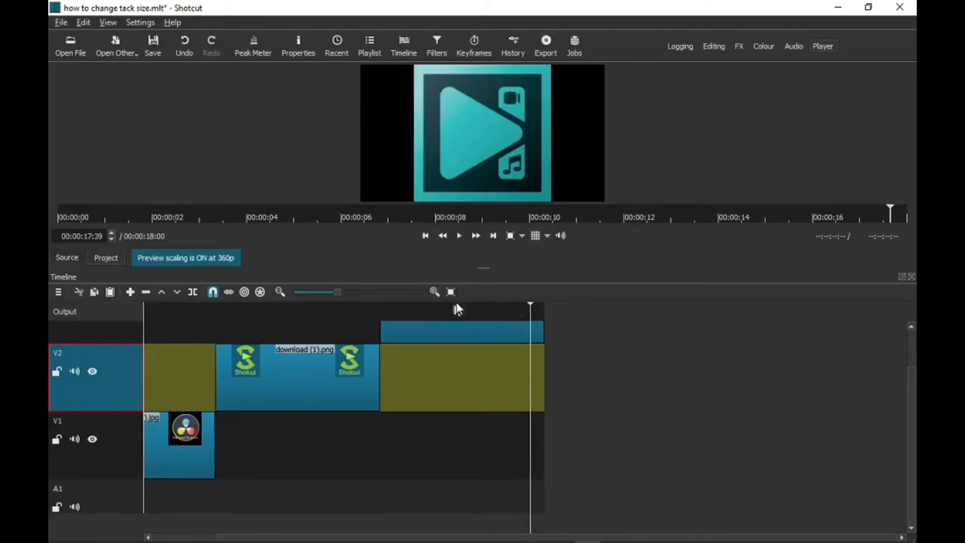
# Zoom the timeline in so the V1–V3 clips fill the view
pyautogui.click(449, 293)
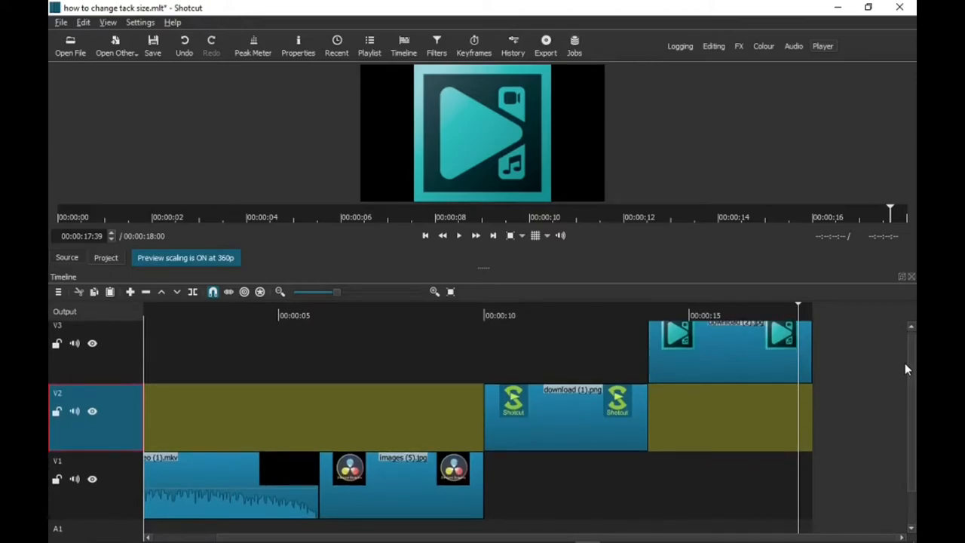
pyautogui.moveTo(626, 361)
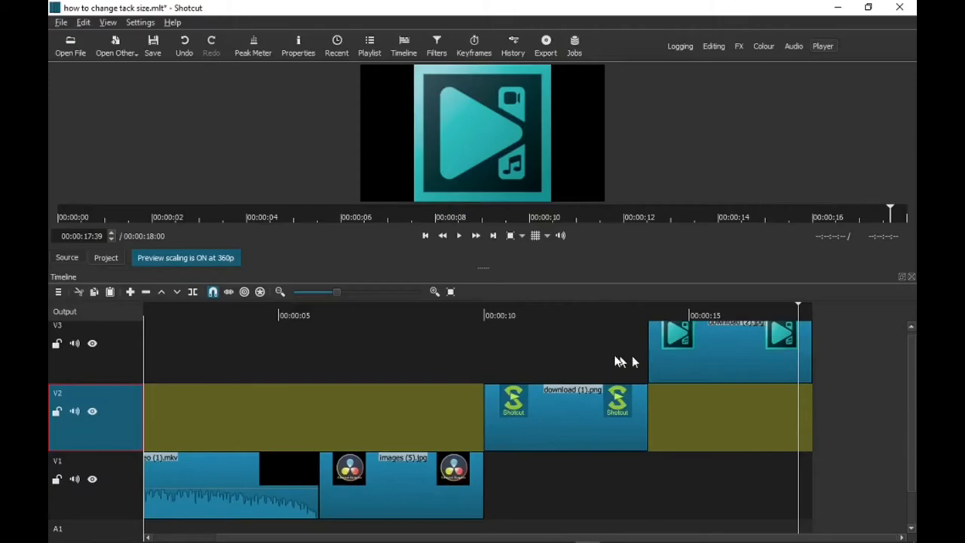
pyautogui.moveTo(211, 353)
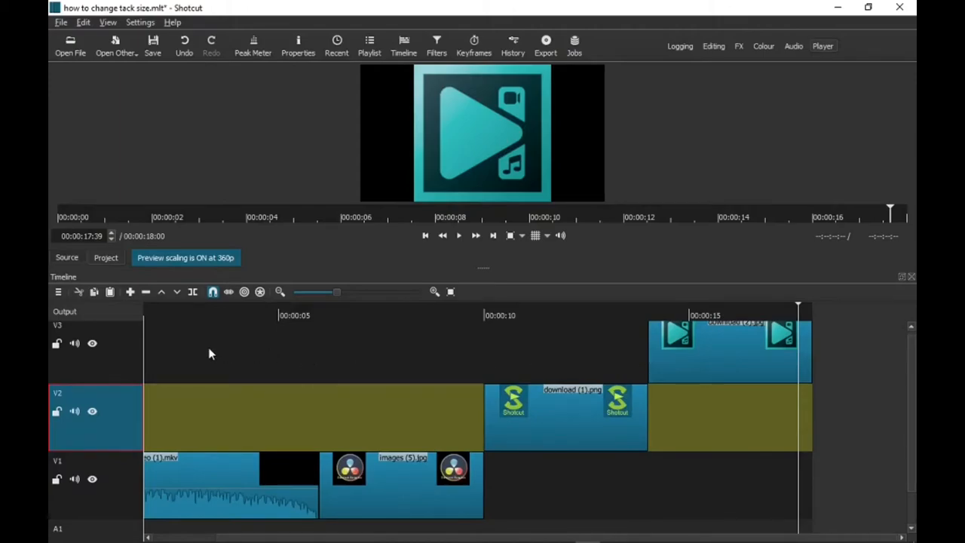
pyautogui.moveTo(117, 366)
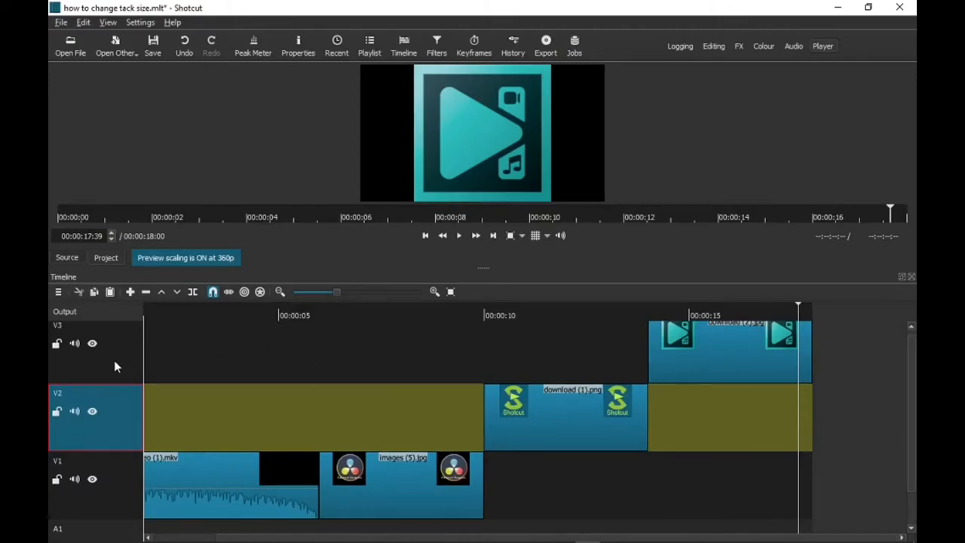
# Reduce the height of all timeline tracks via Make Tracks Shorter
pyautogui.rightClick(83, 350)
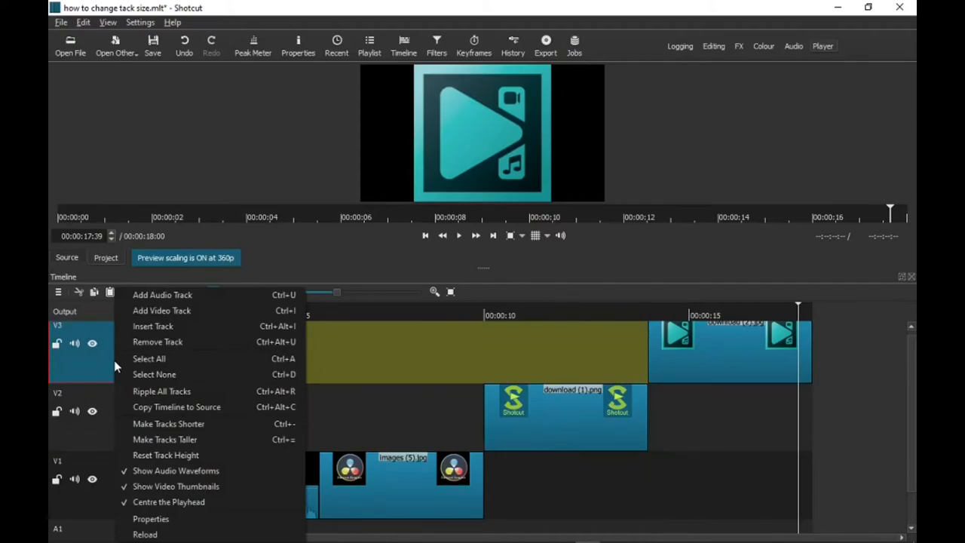
pyautogui.moveTo(163, 311)
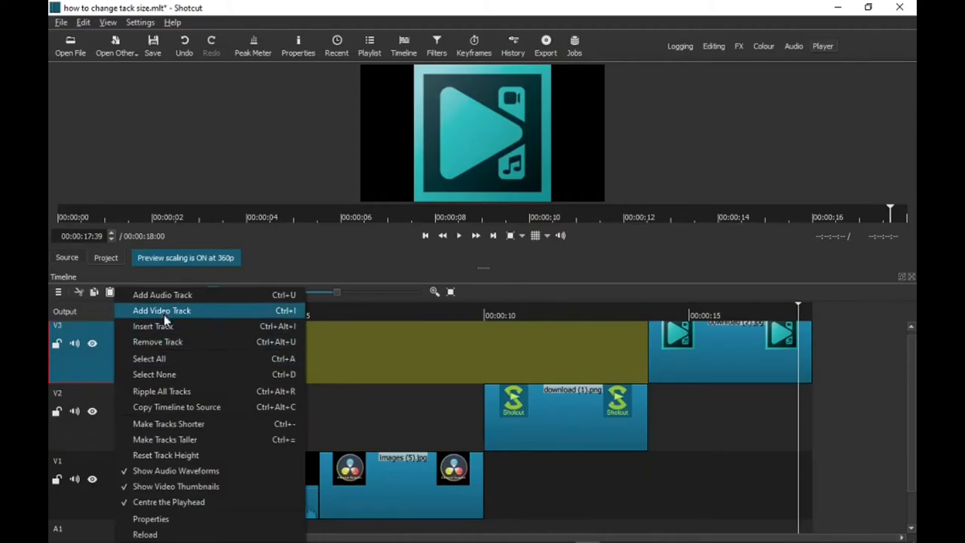
pyautogui.moveTo(169, 407)
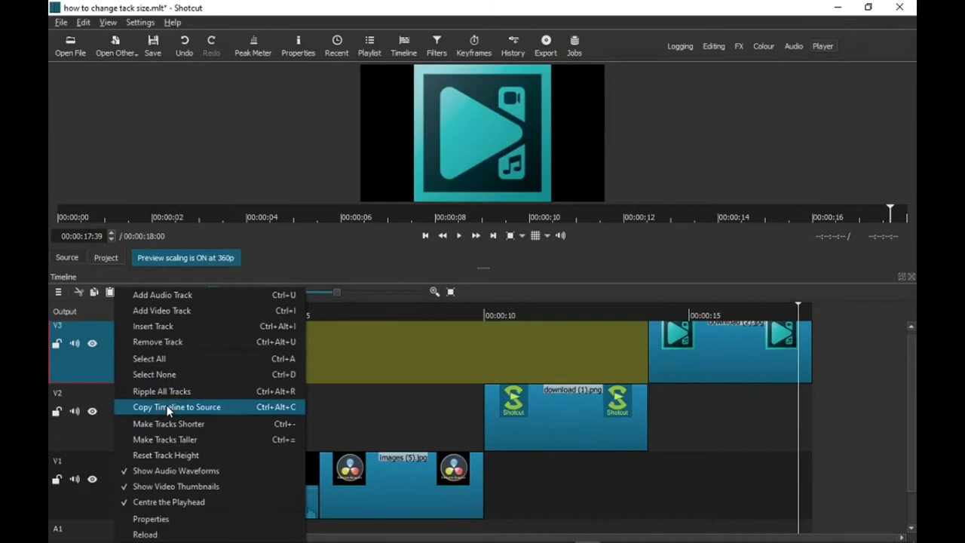
pyautogui.moveTo(168, 441)
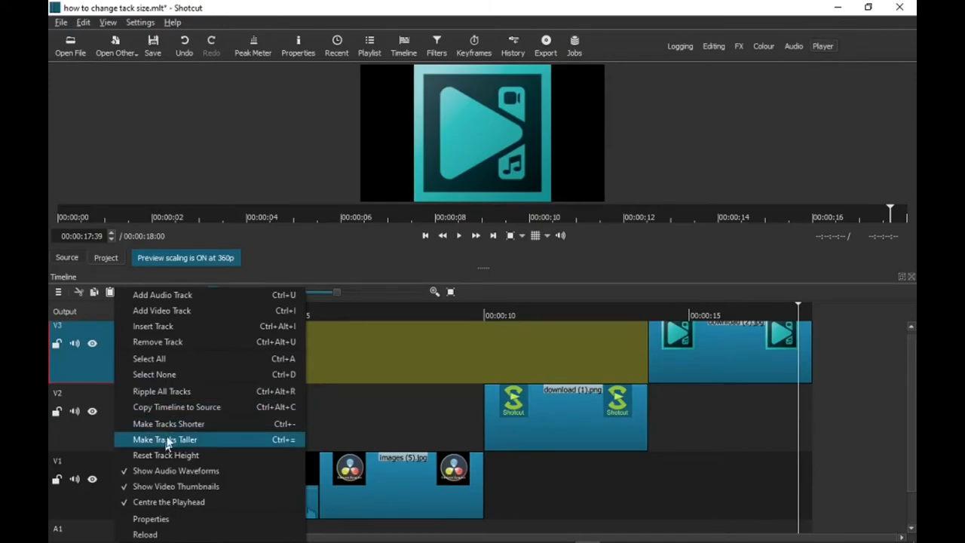
pyautogui.moveTo(169, 422)
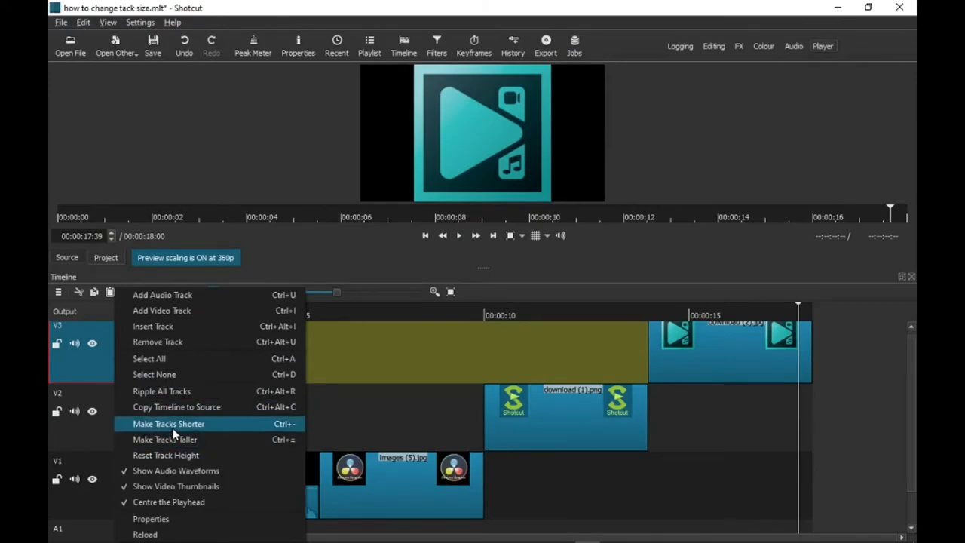
pyautogui.moveTo(173, 440)
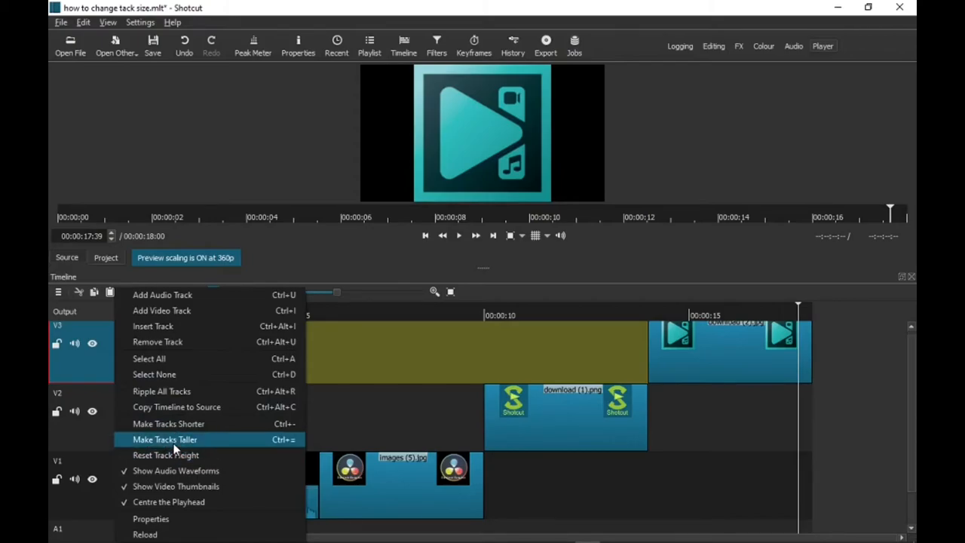
pyautogui.moveTo(175, 446)
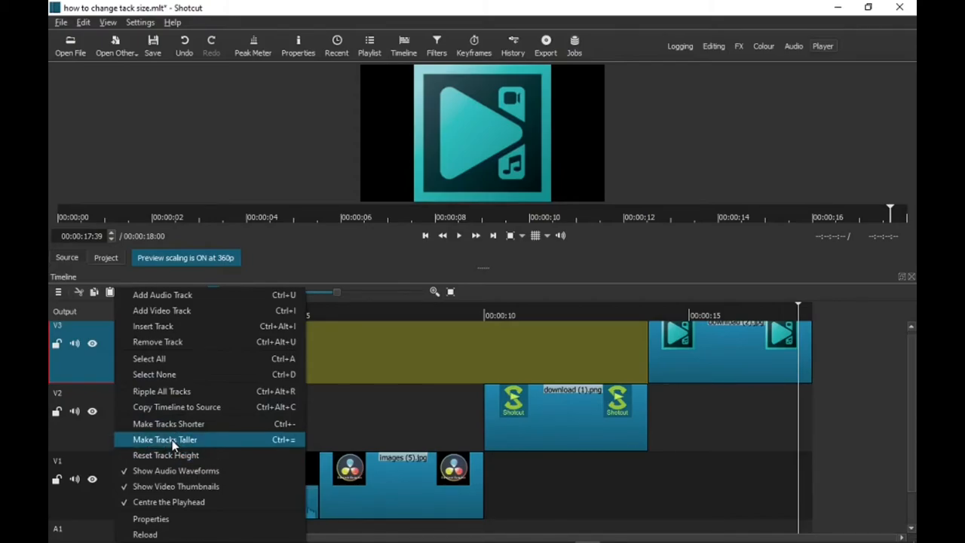
pyautogui.moveTo(169, 422)
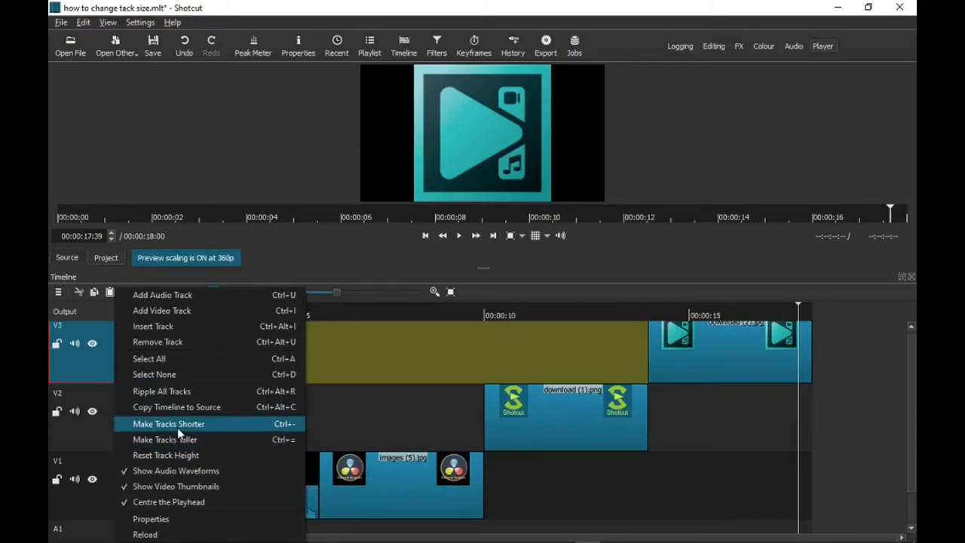
pyautogui.click(168, 422)
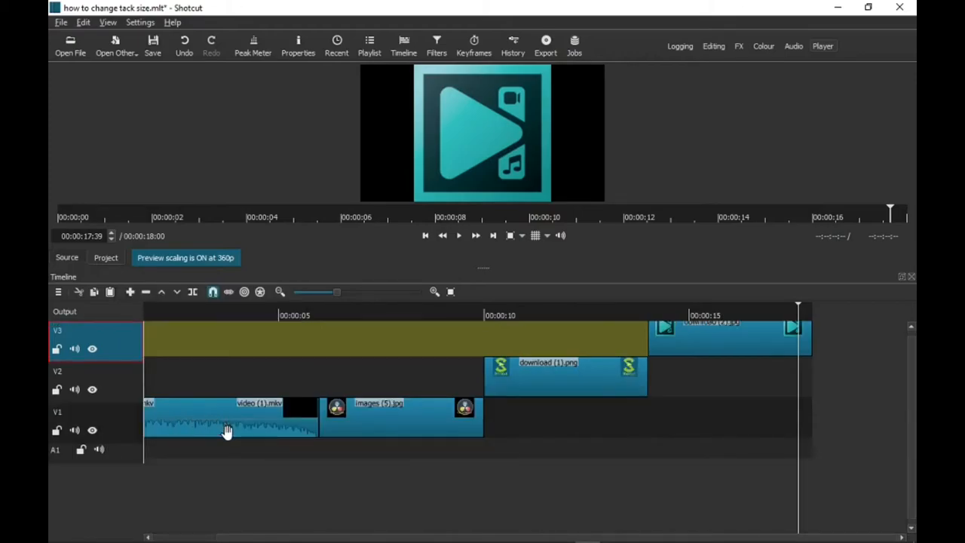
pyautogui.moveTo(281, 421)
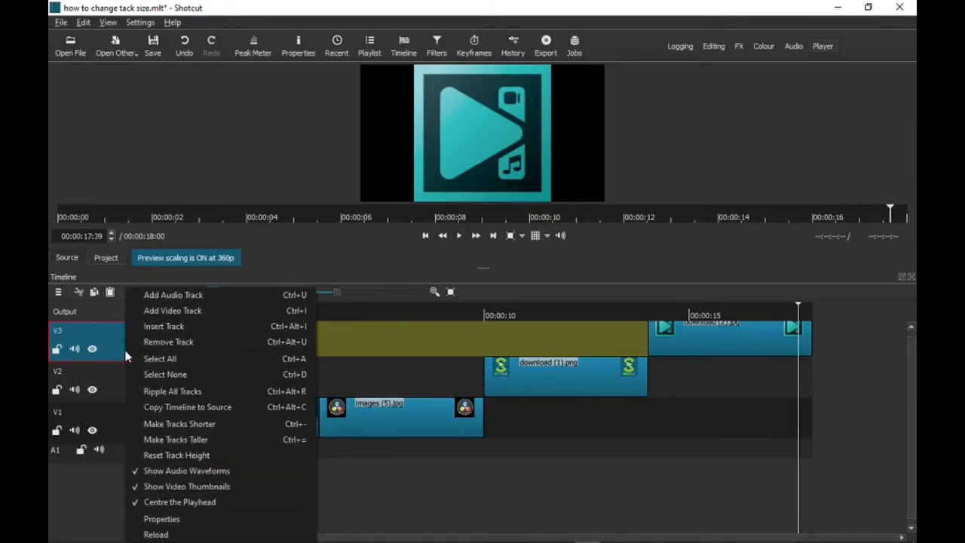
pyautogui.moveTo(158, 407)
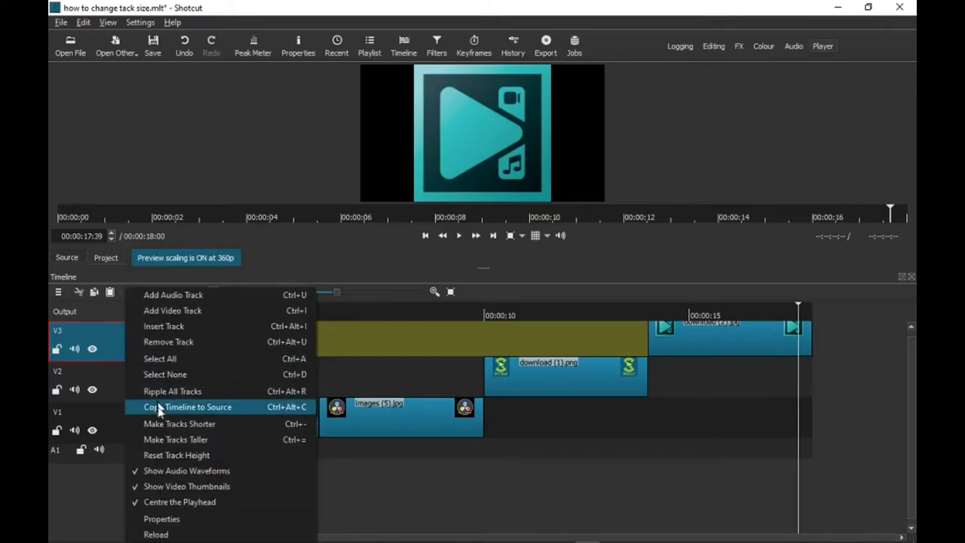
pyautogui.moveTo(162, 422)
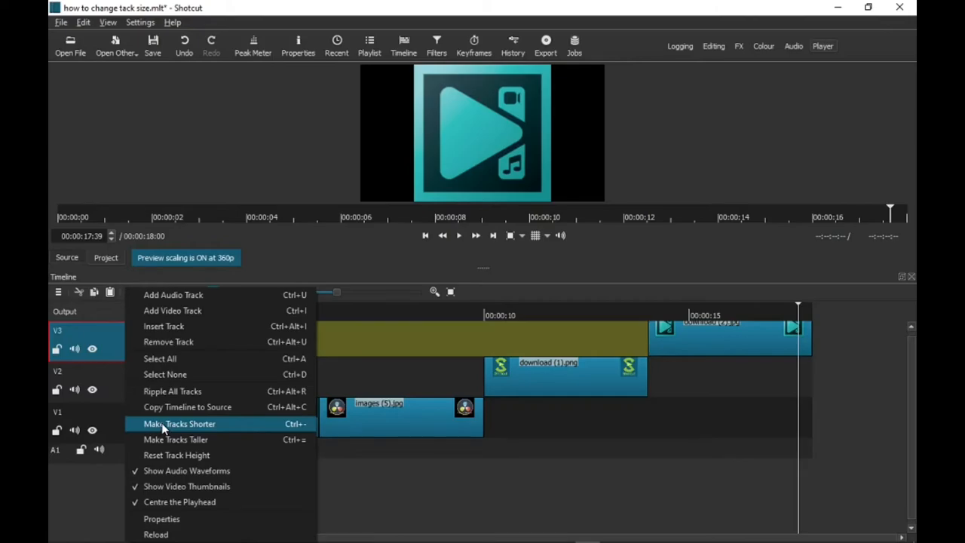
# Shrink the tracks again to minimal thin strips
pyautogui.click(179, 422)
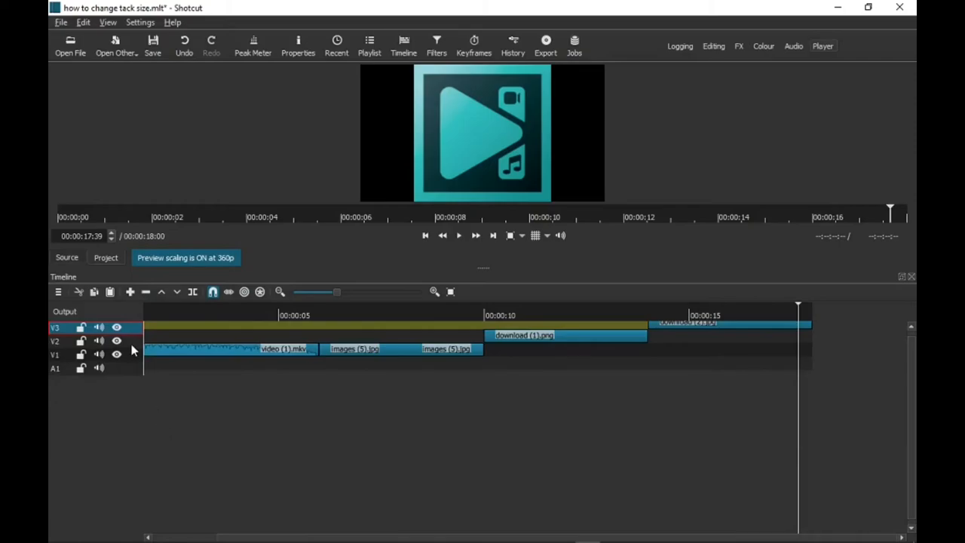
# Restore the tracks to a taller height via Make Tracks Taller
pyautogui.rightClick(132, 350)
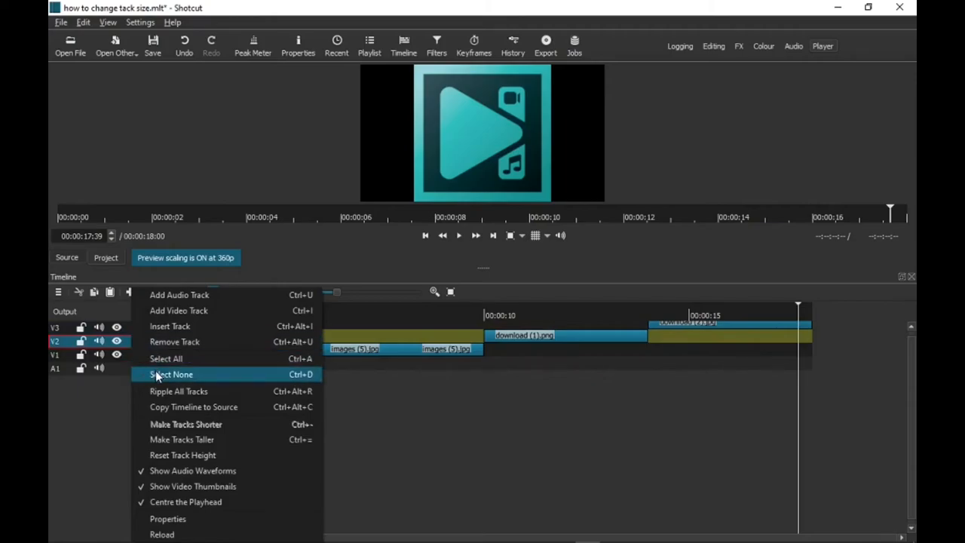
pyautogui.moveTo(193, 407)
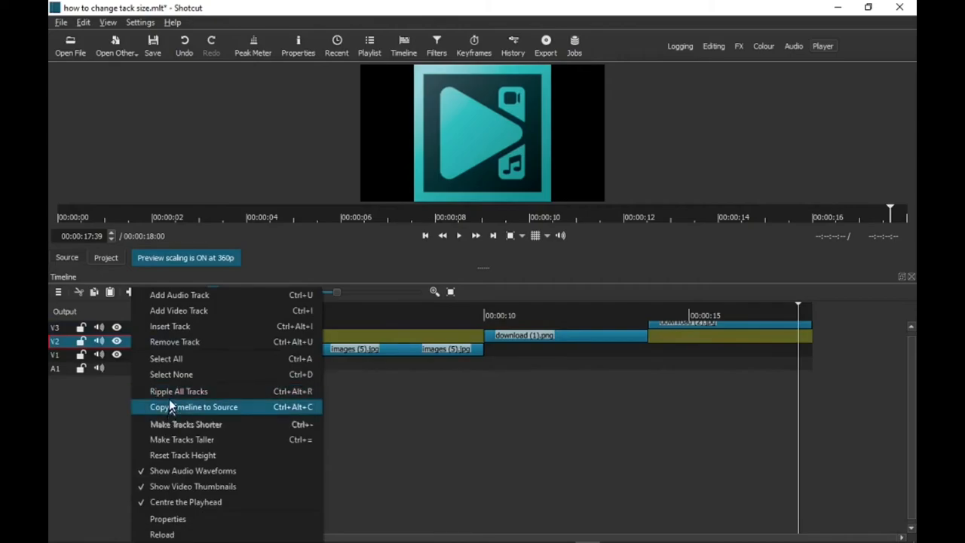
pyautogui.moveTo(184, 440)
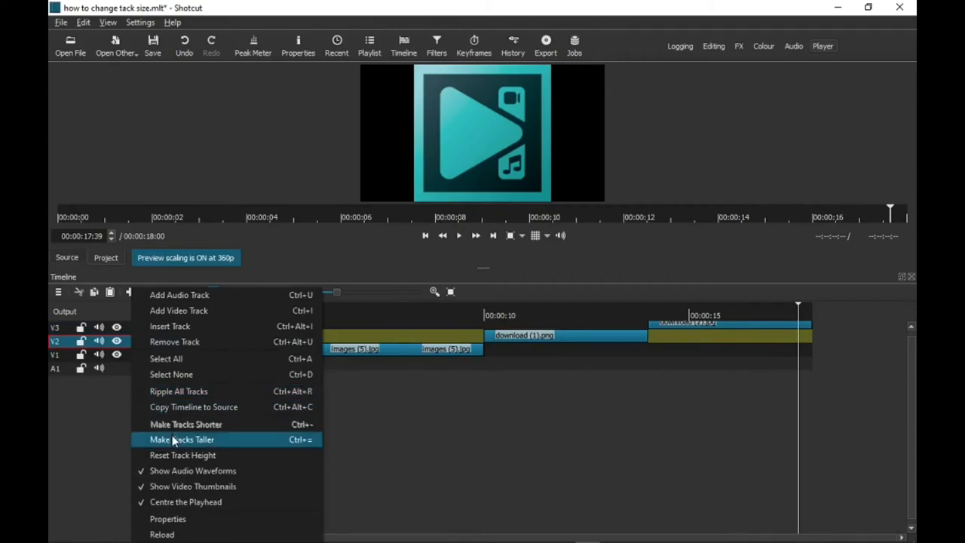
pyautogui.click(184, 438)
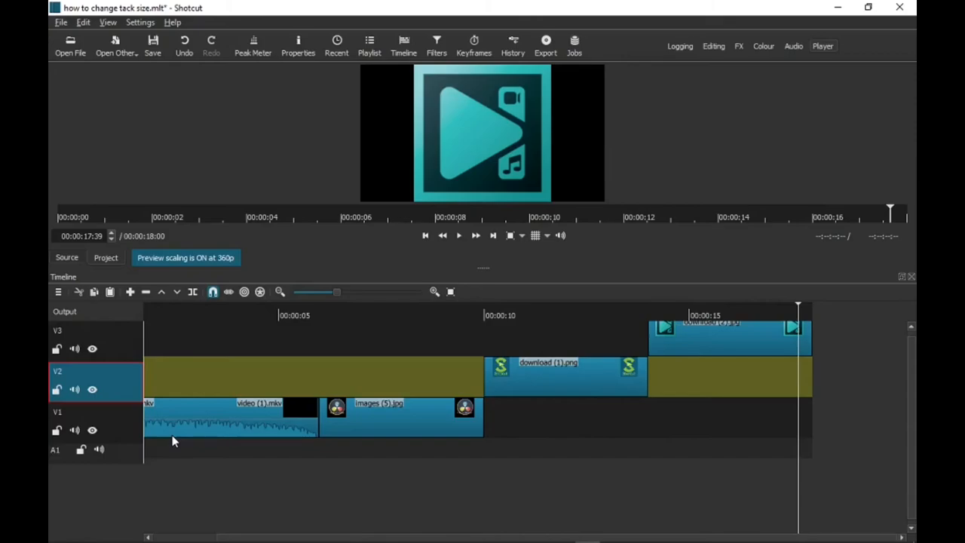